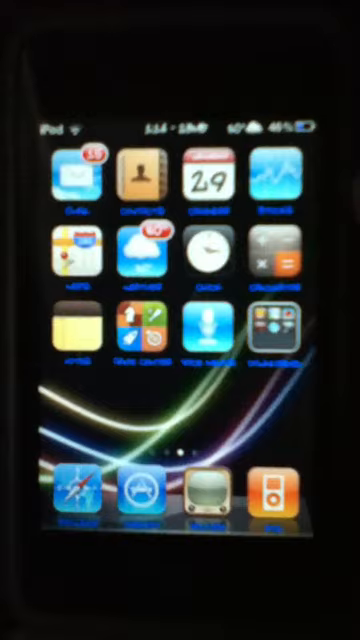
pyautogui.hscroll(-3)
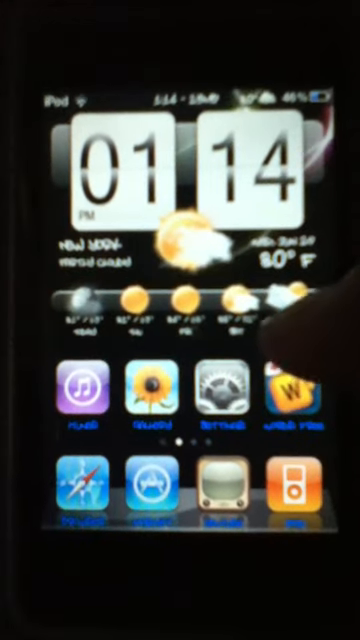
pyautogui.hscroll(-3)
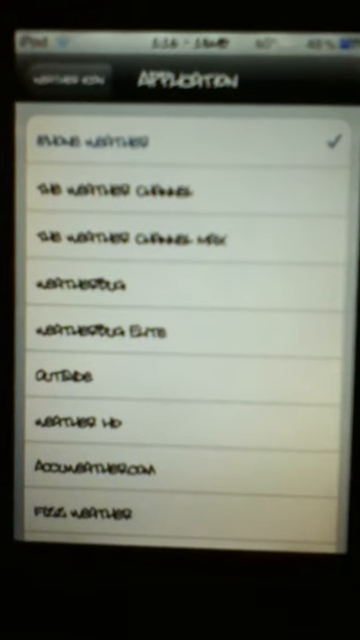
pyautogui.scroll(-3)
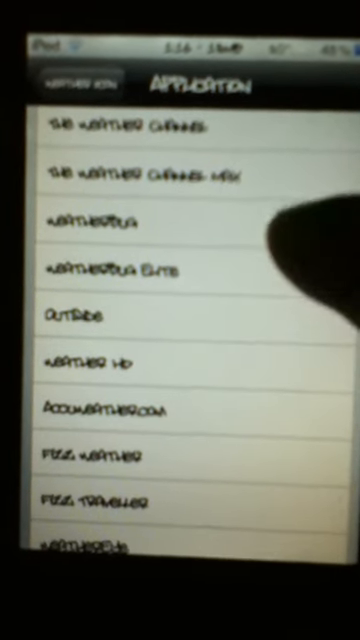